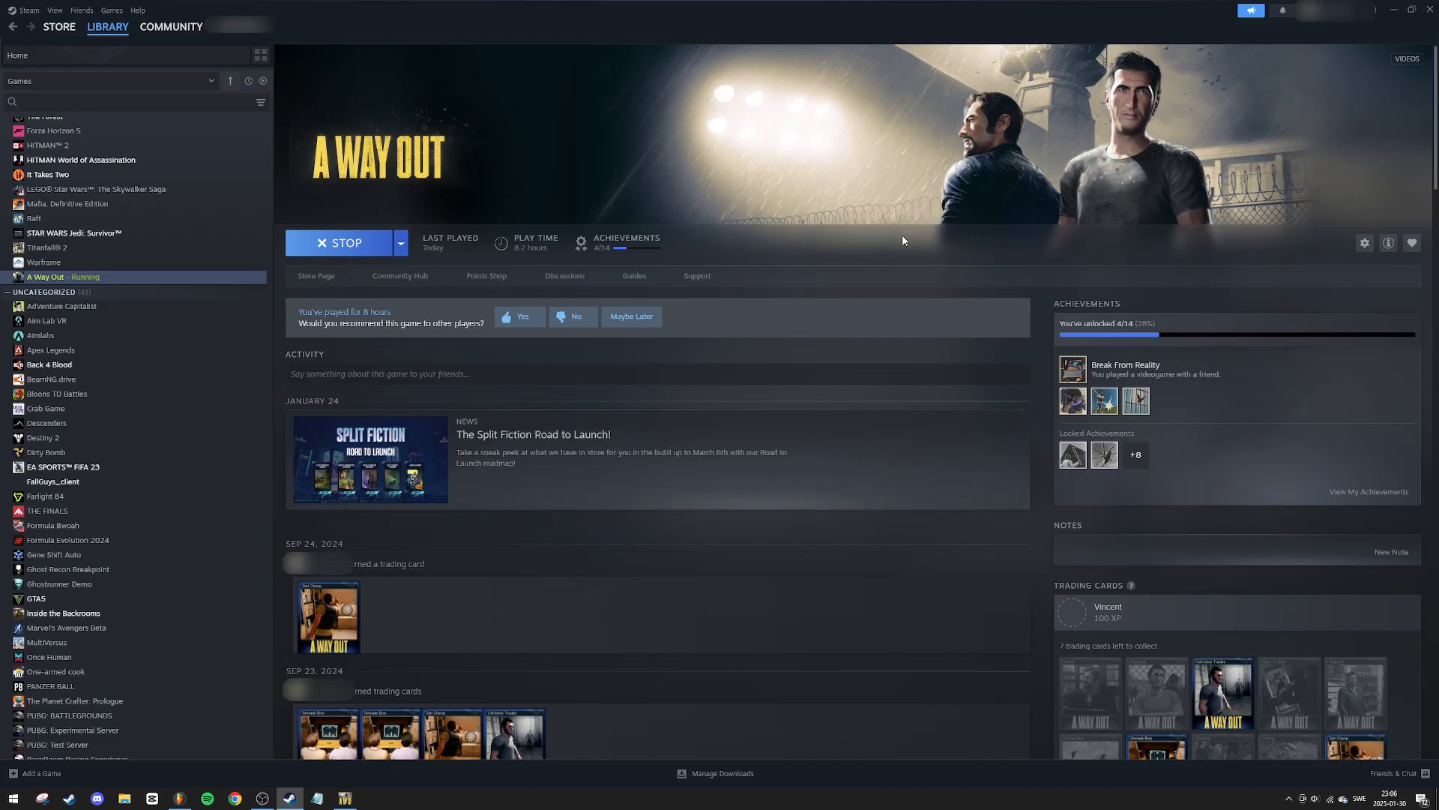
mouse_move(363, 118)
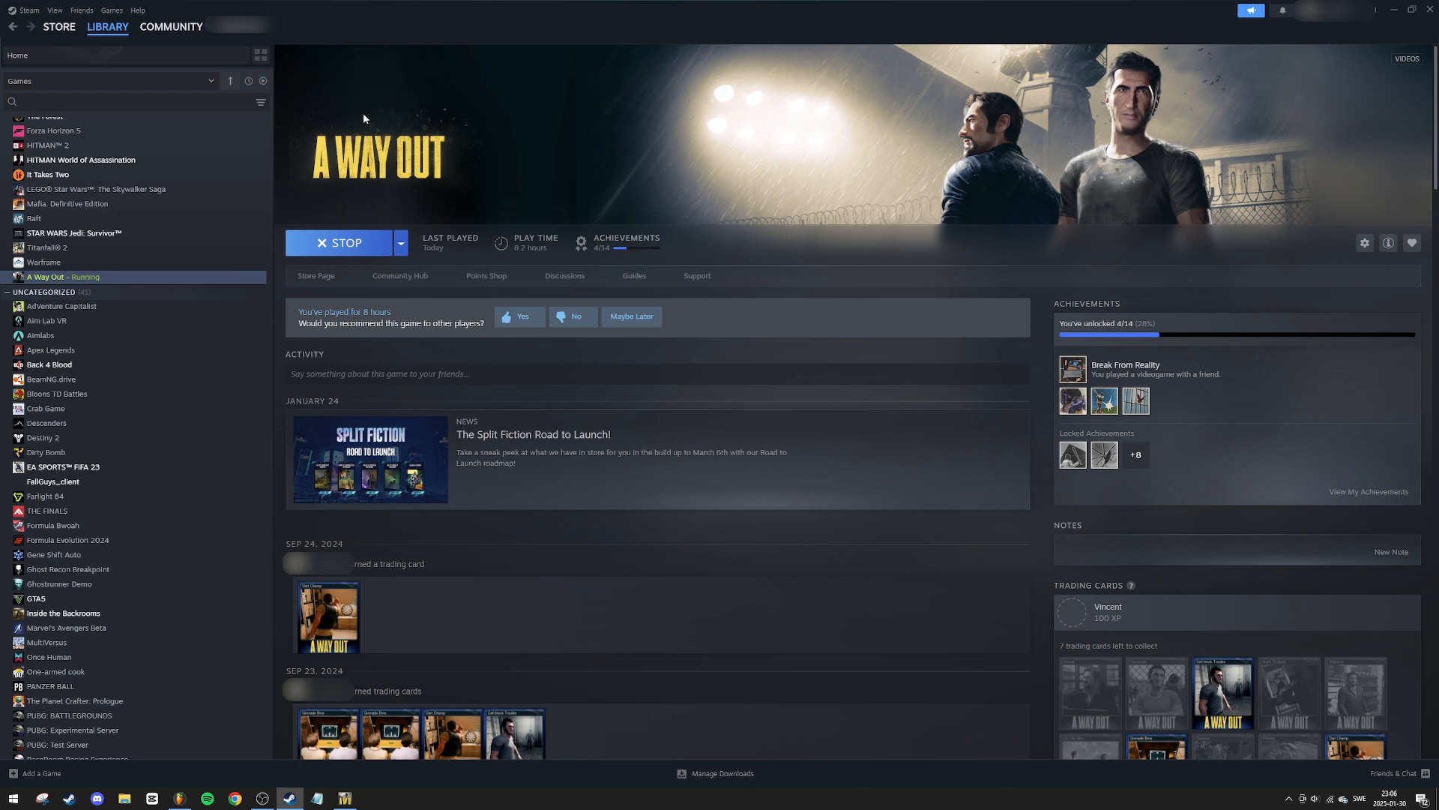
- In Steam's Controller settings, set PlayStation Controller Support to Enabled
click(28, 10)
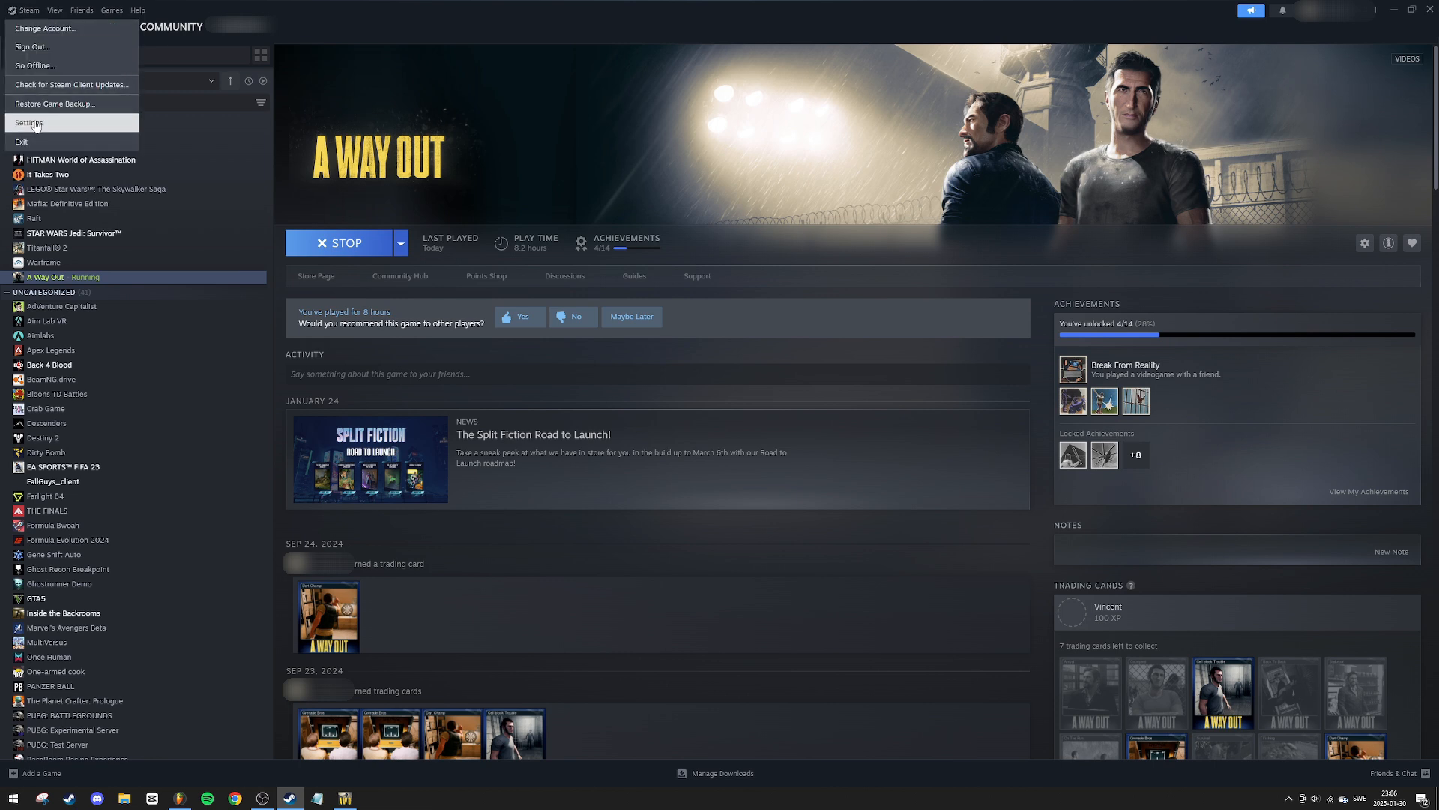
click(29, 123)
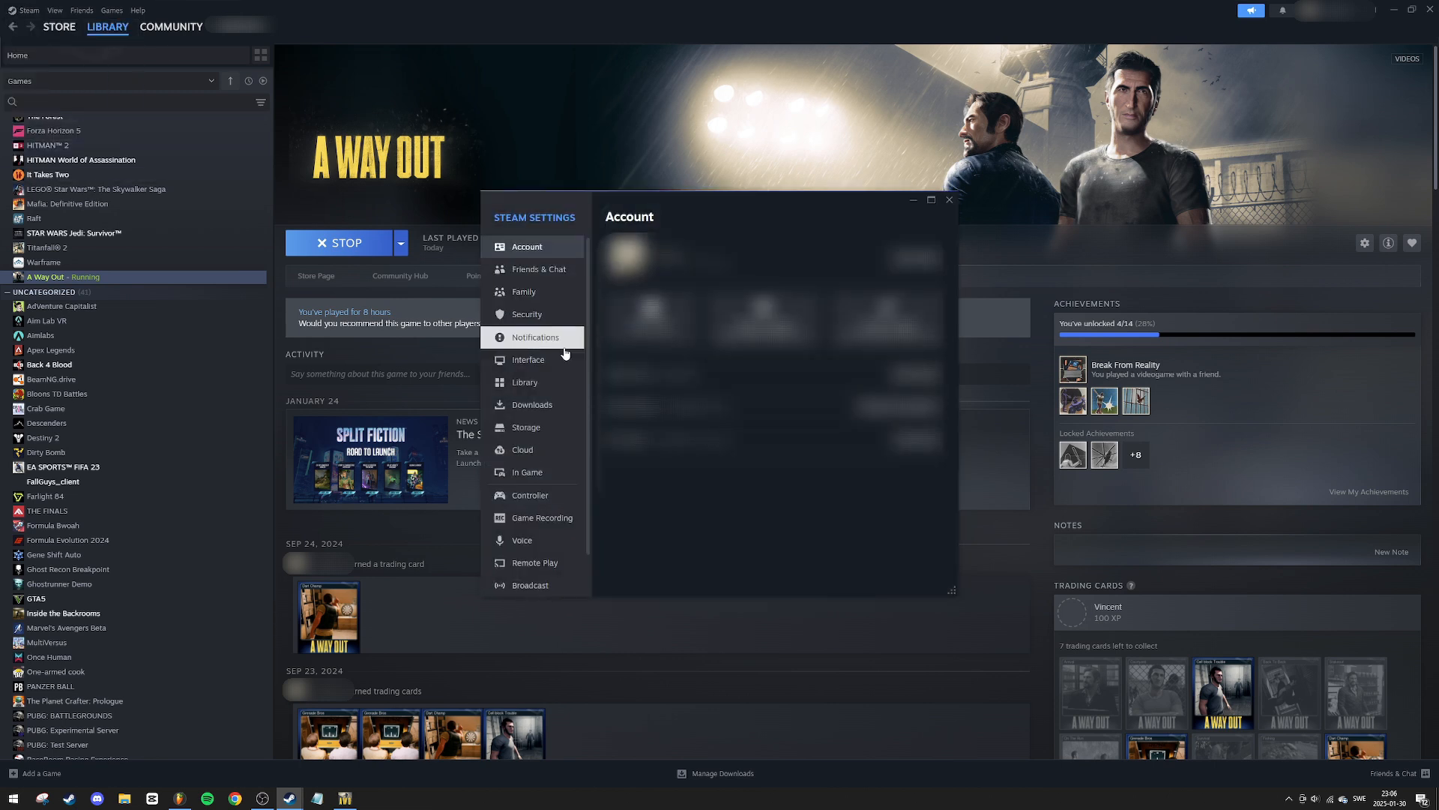
click(529, 495)
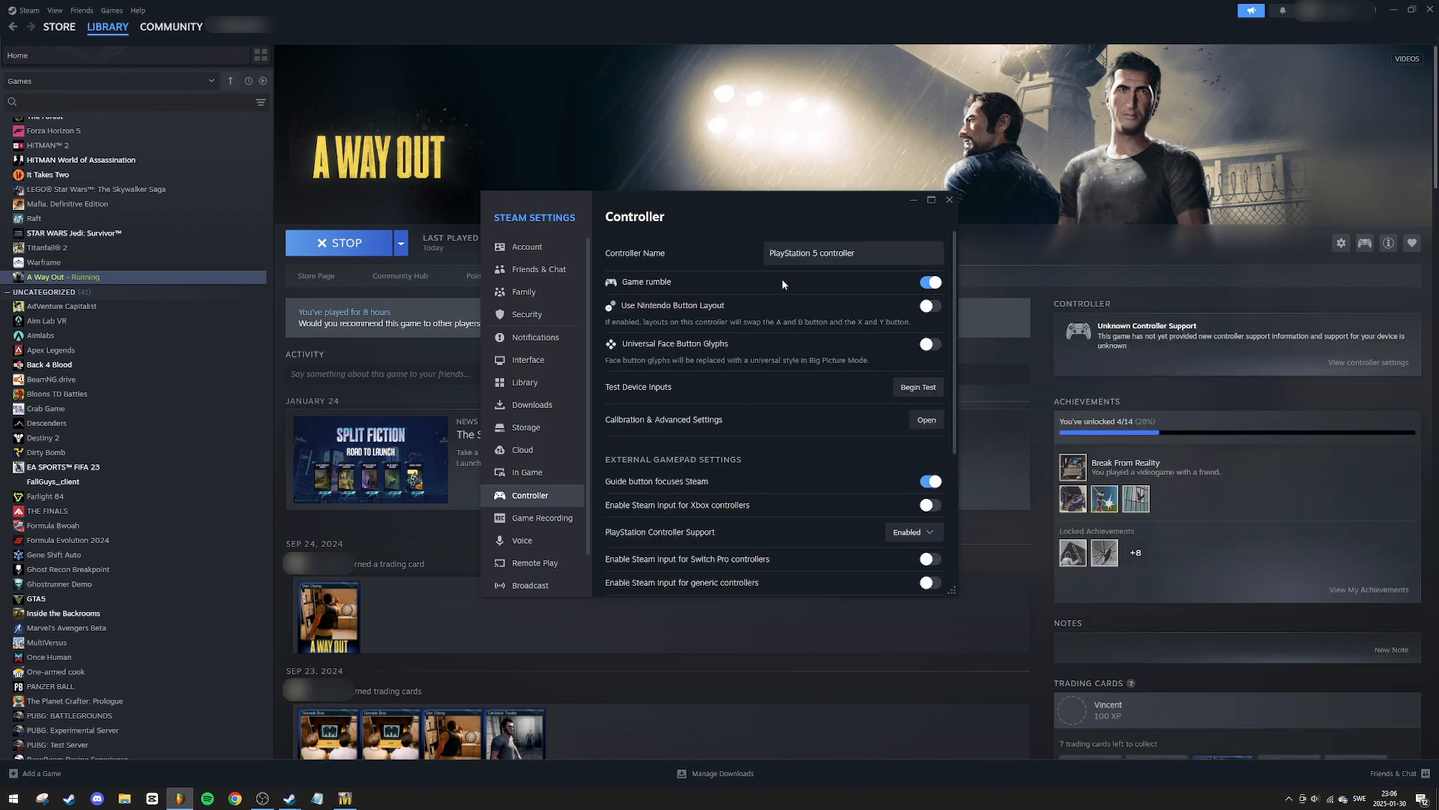
mouse_move(825, 289)
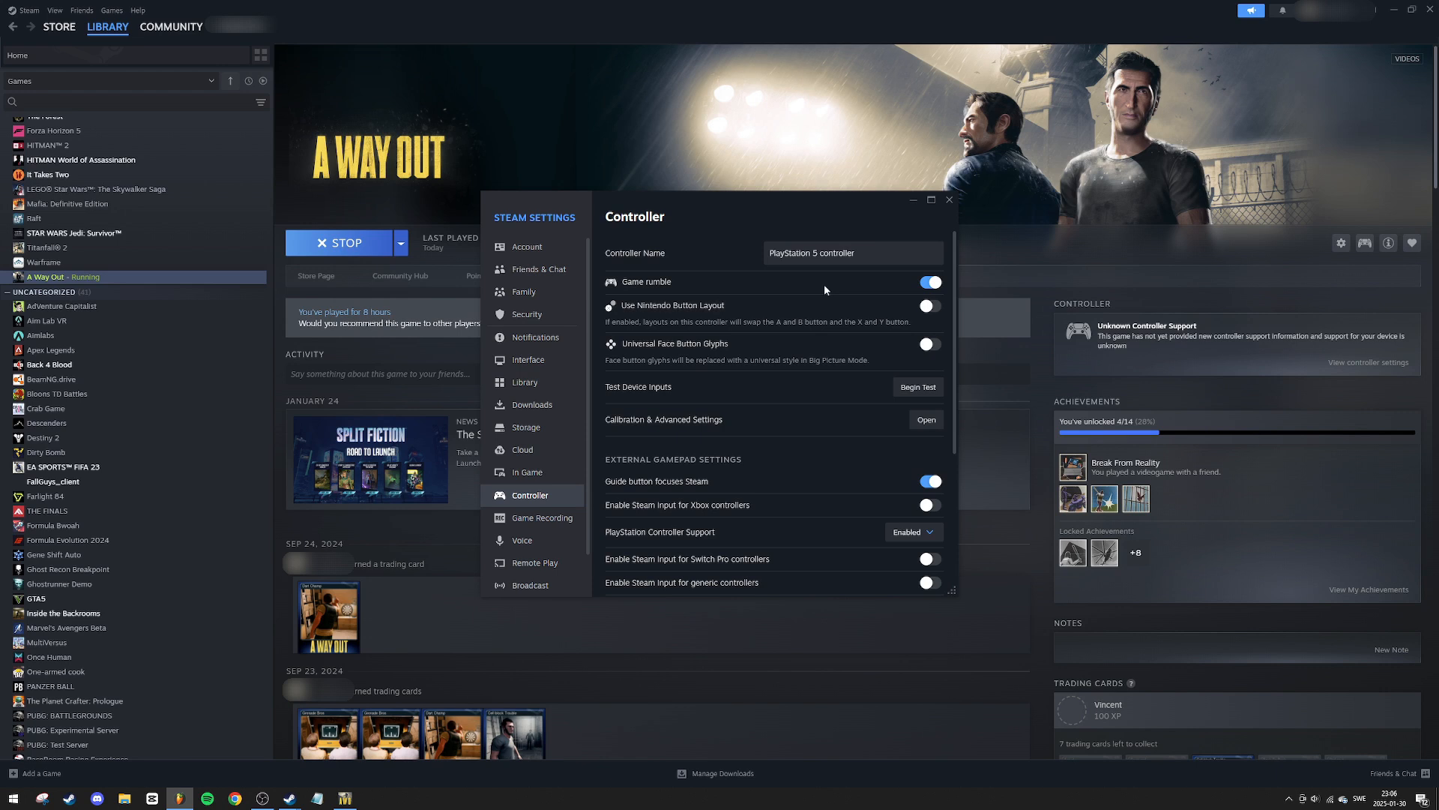
mouse_move(846, 290)
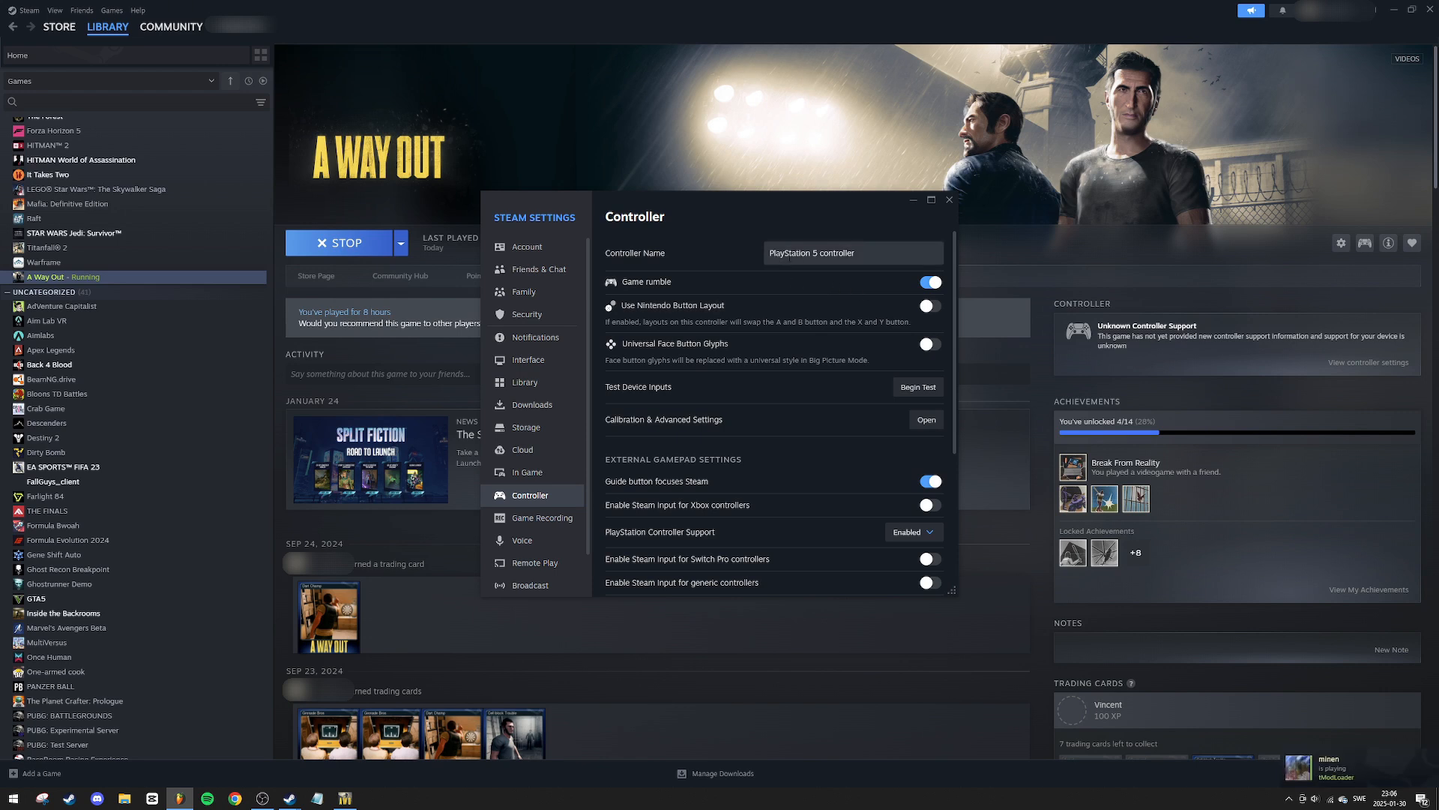
click(853, 253)
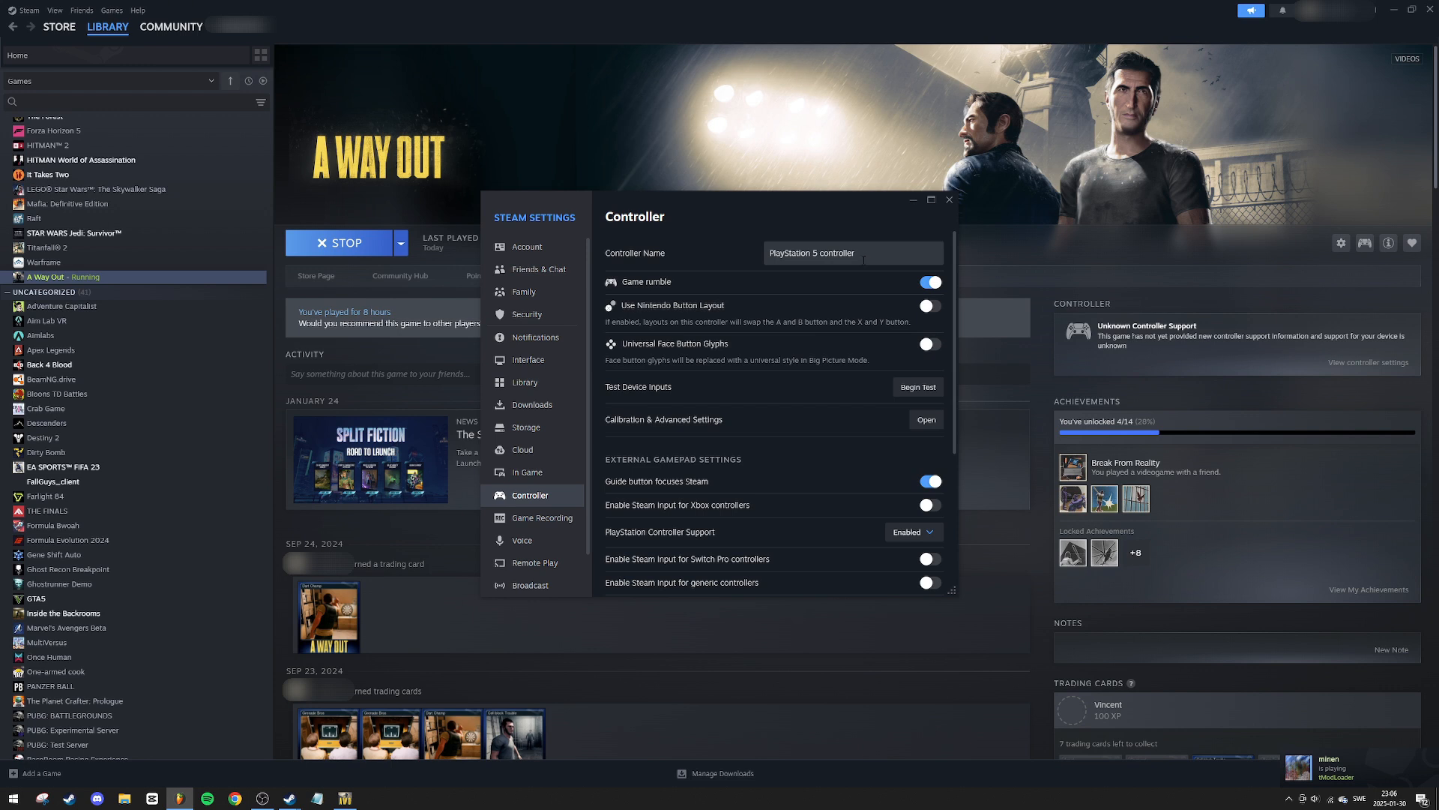
scroll(down, 3)
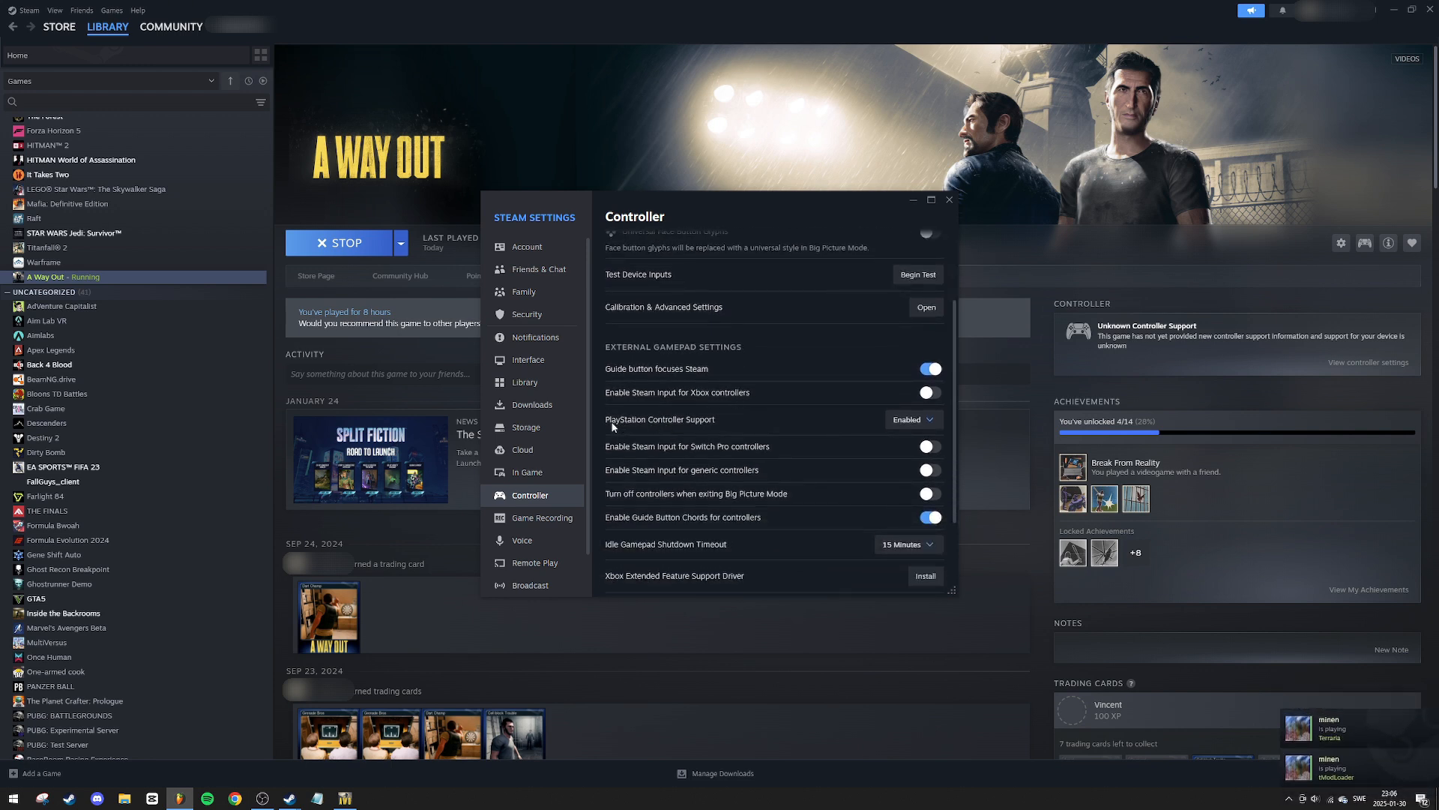
mouse_move(713, 432)
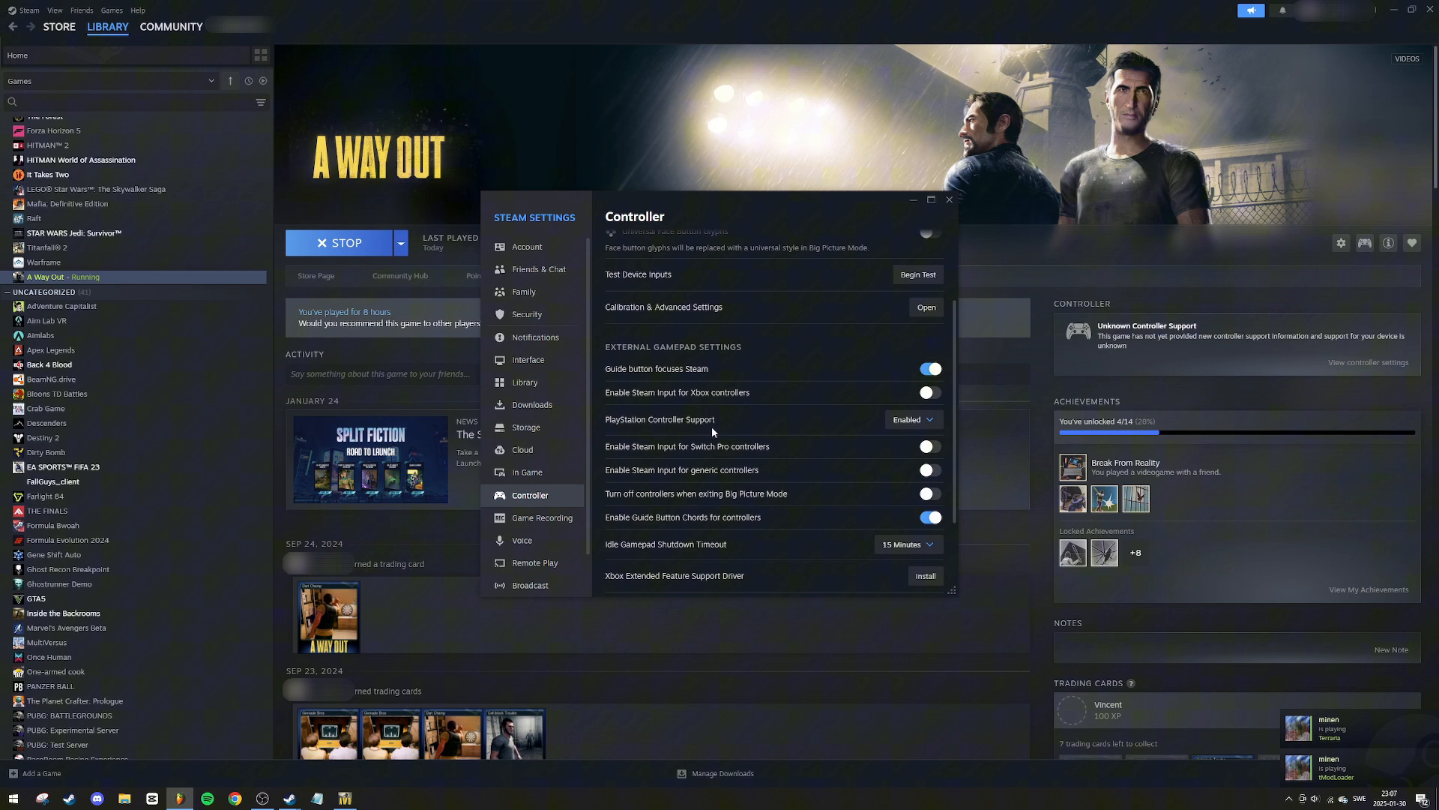
click(912, 420)
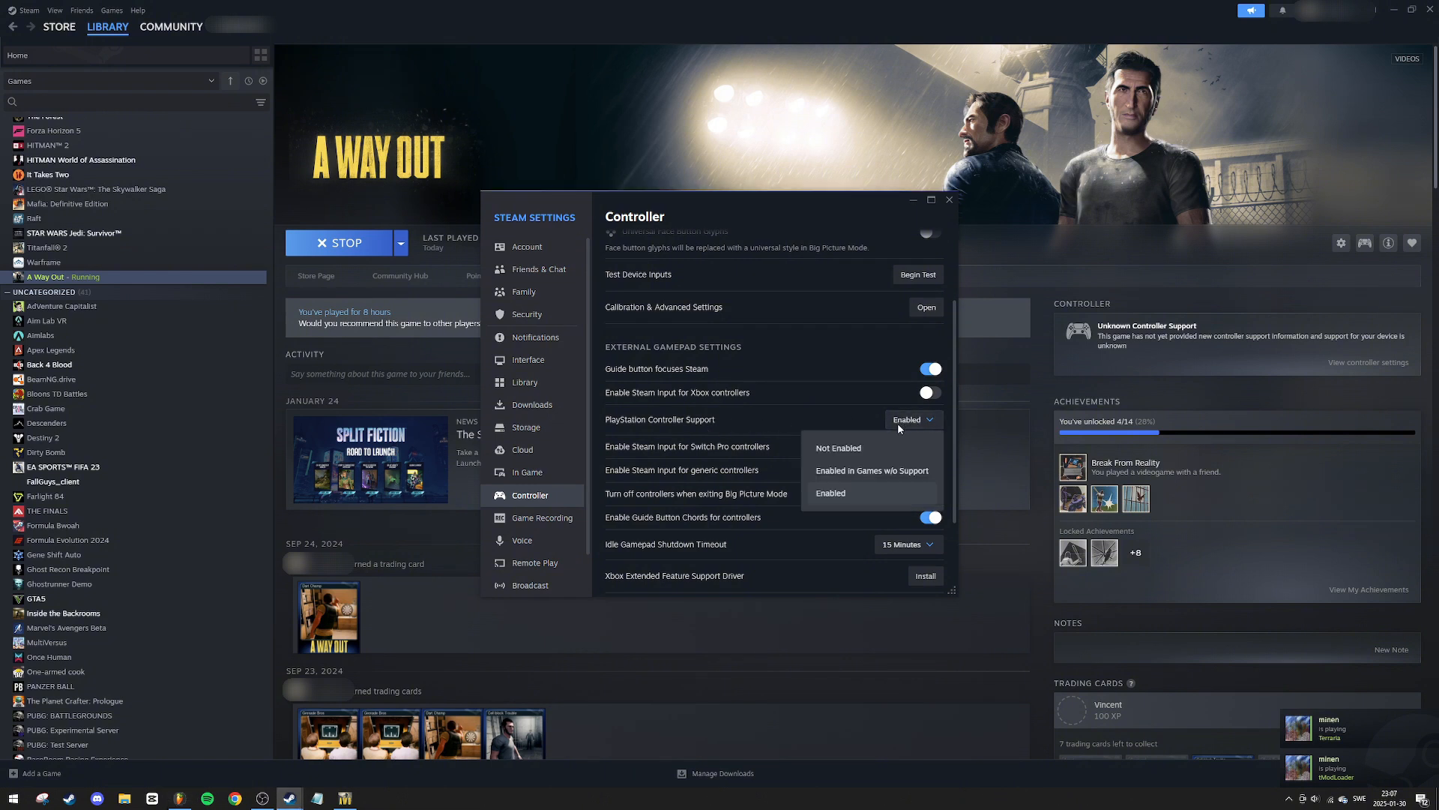
mouse_move(867, 496)
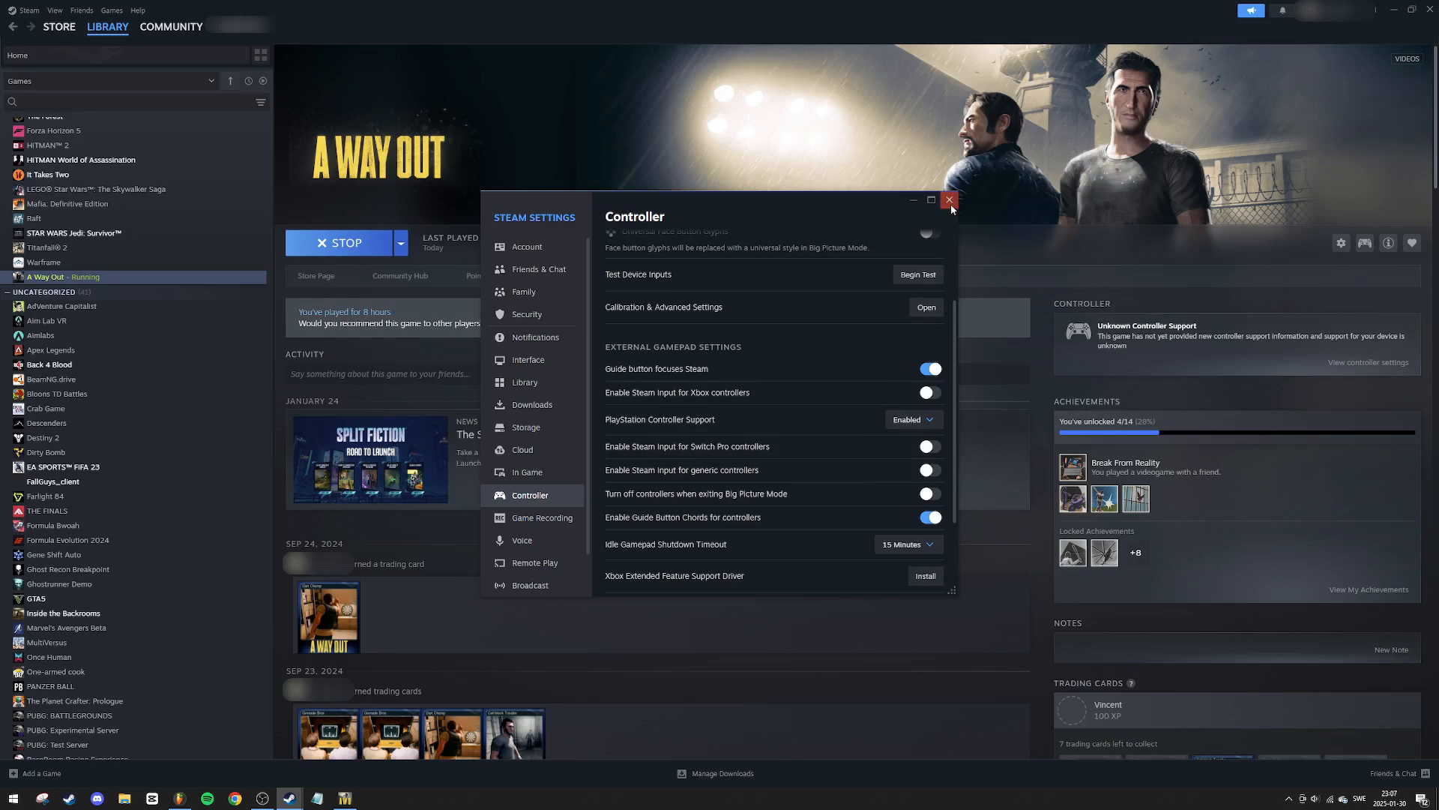
- Close the Steam Settings window to return to A Way Out's library page
click(949, 200)
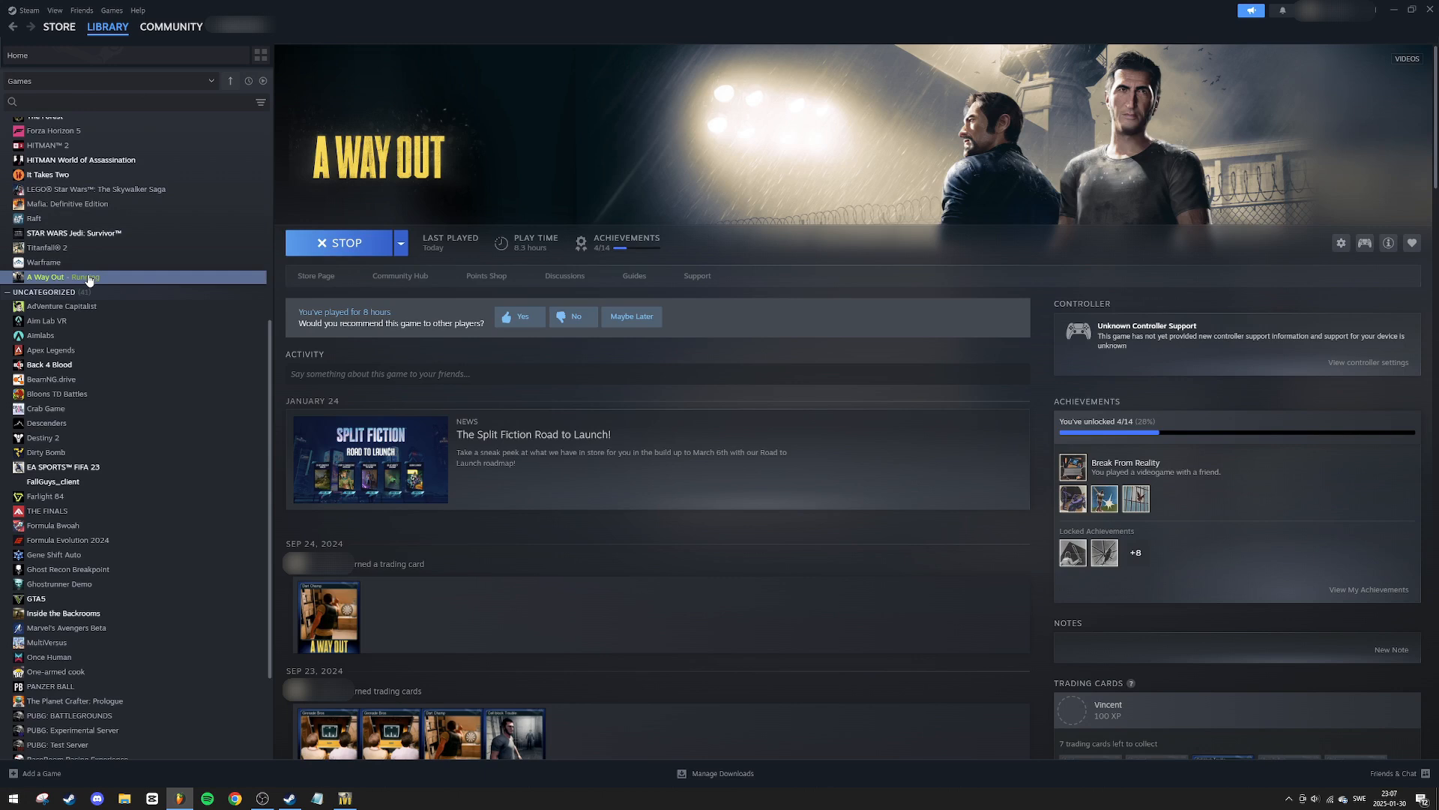
mouse_move(936, 267)
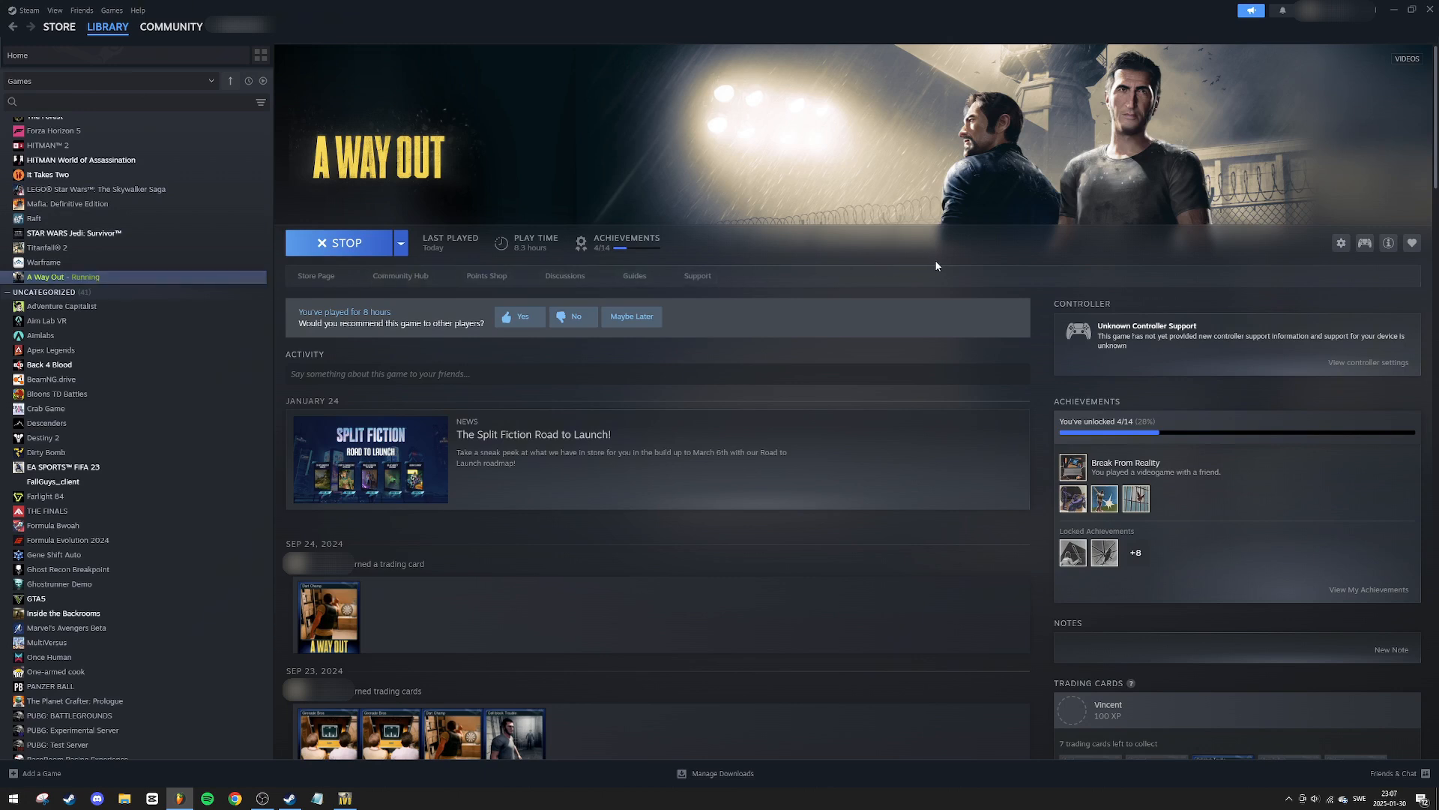
mouse_move(1362, 245)
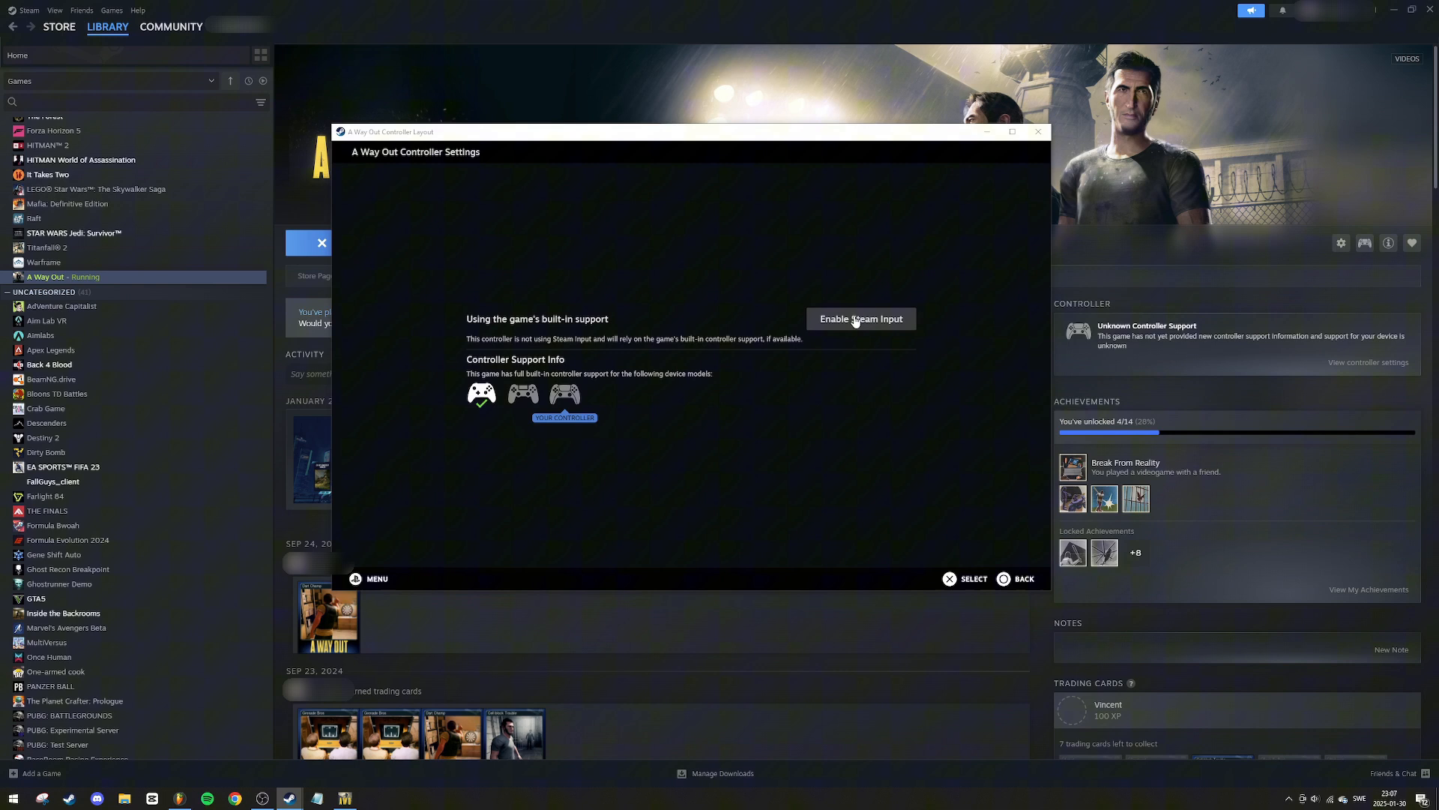
- Enable Steam Input for A Way Out, then close its Controller Settings window
click(859, 318)
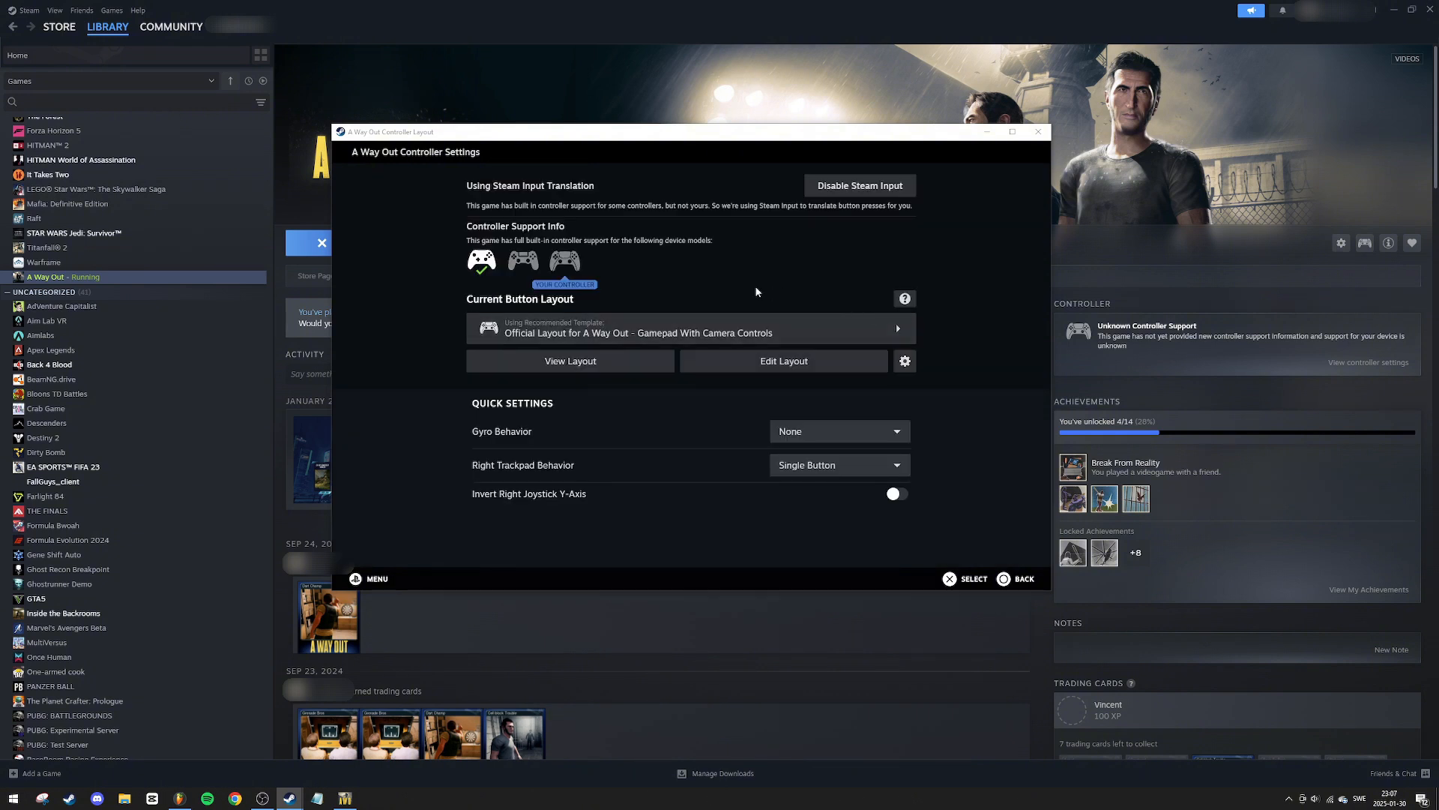
mouse_move(545, 274)
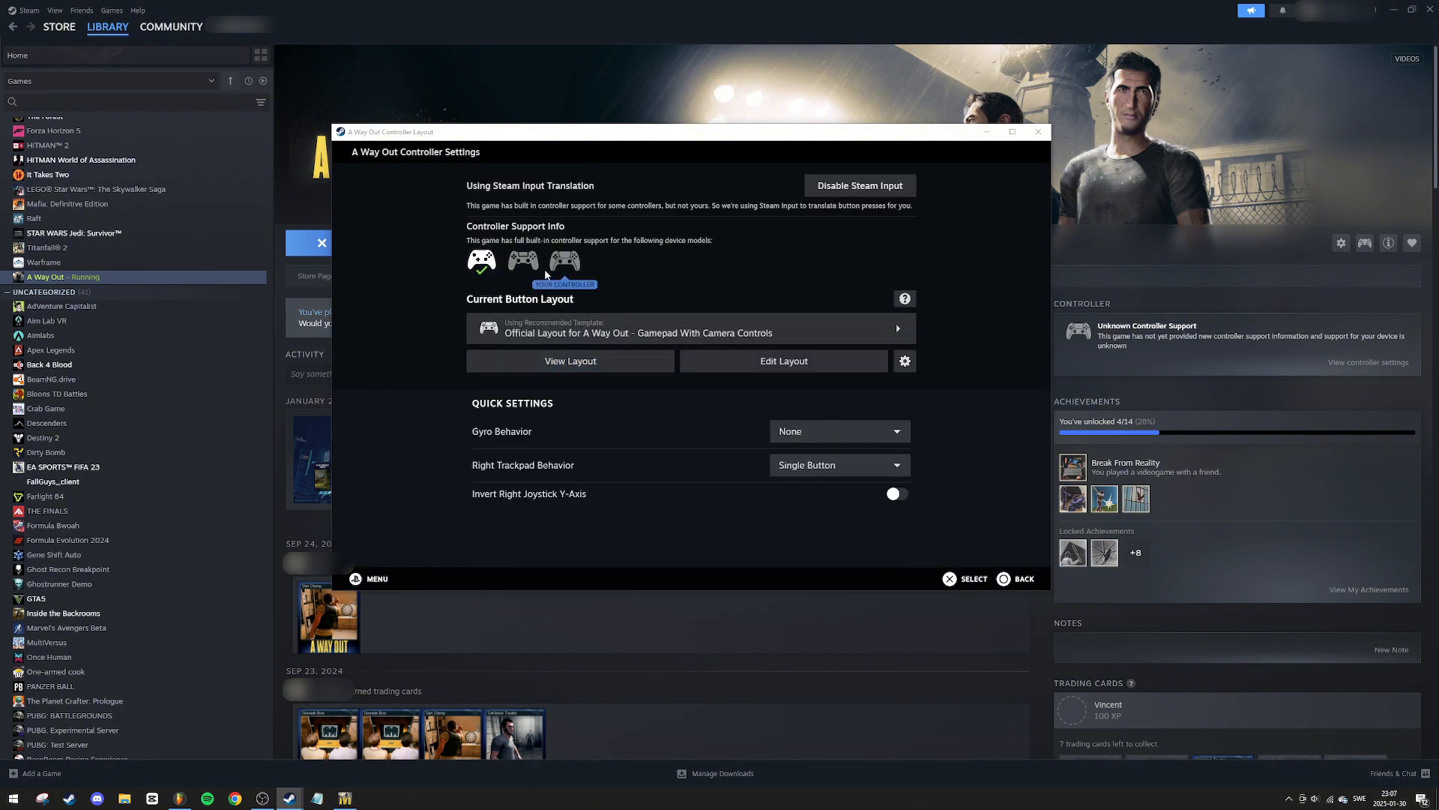
mouse_move(576, 365)
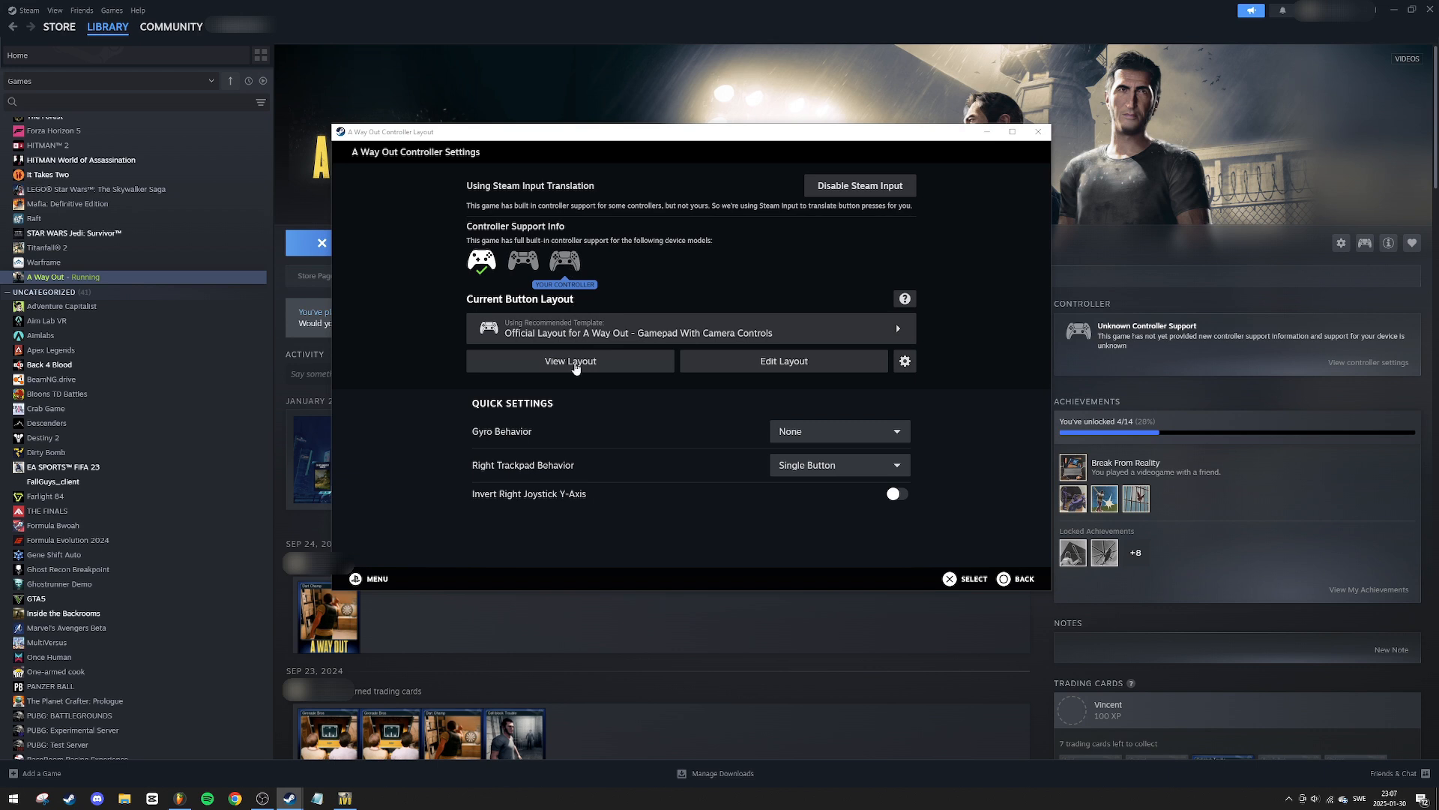
mouse_move(784, 361)
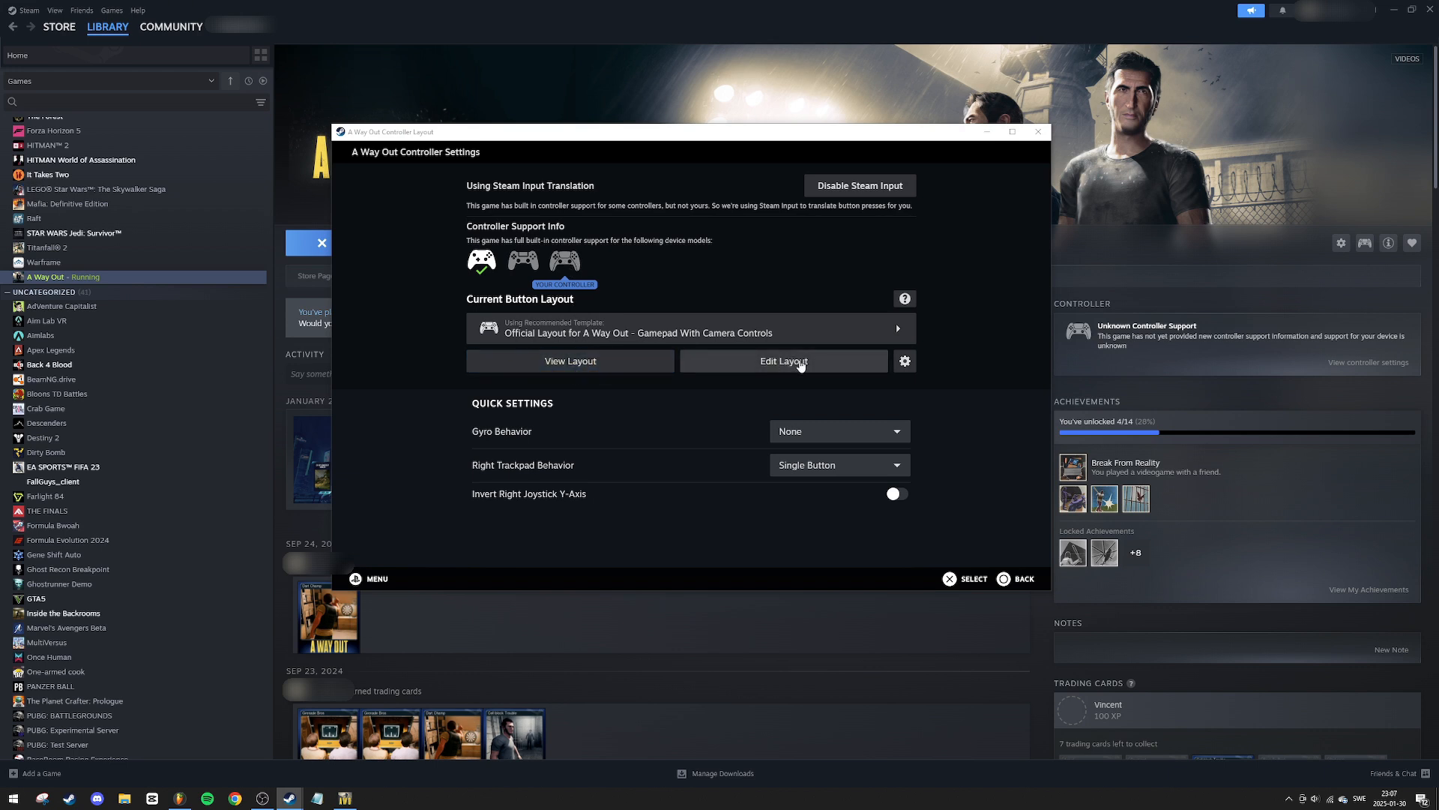
mouse_move(1038, 131)
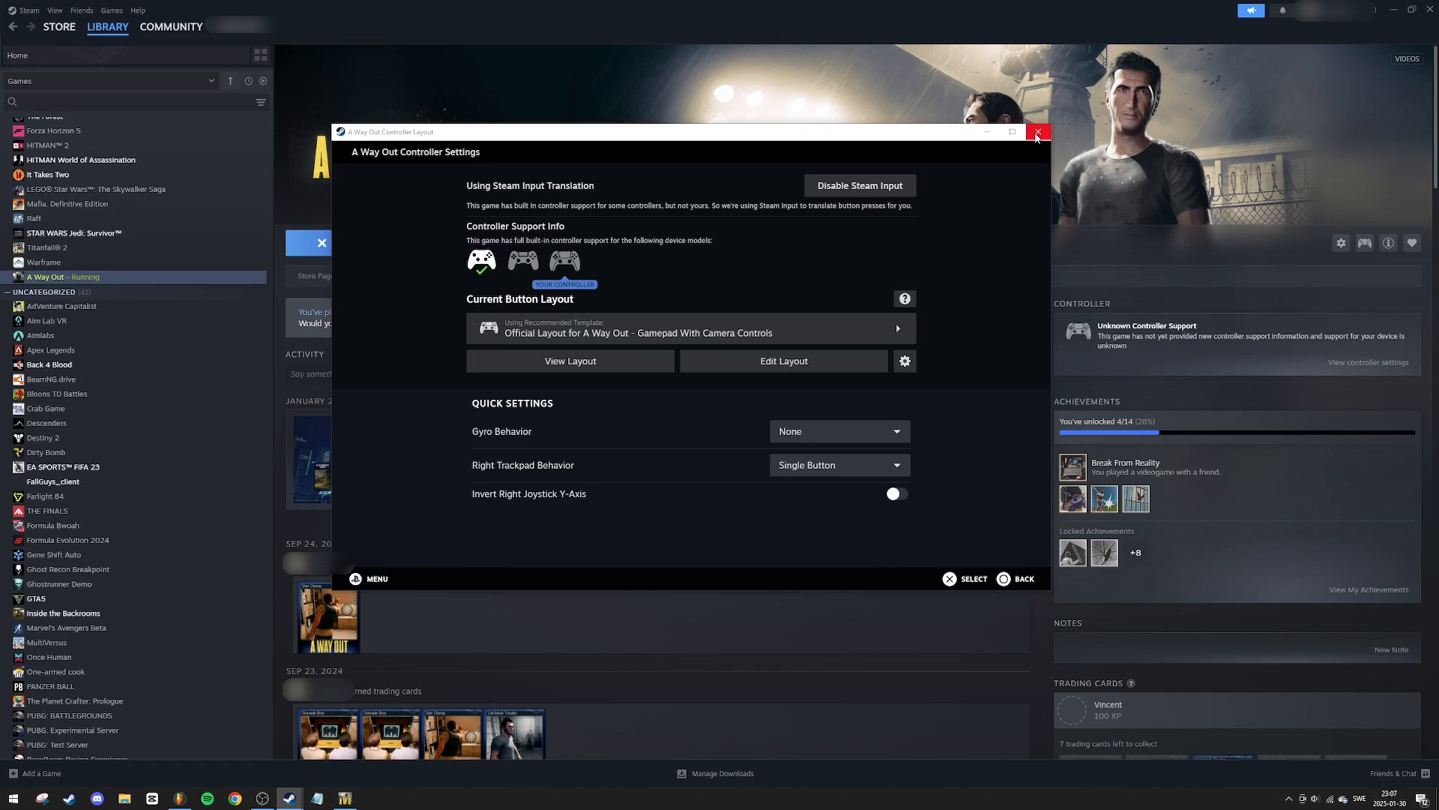
click(1038, 131)
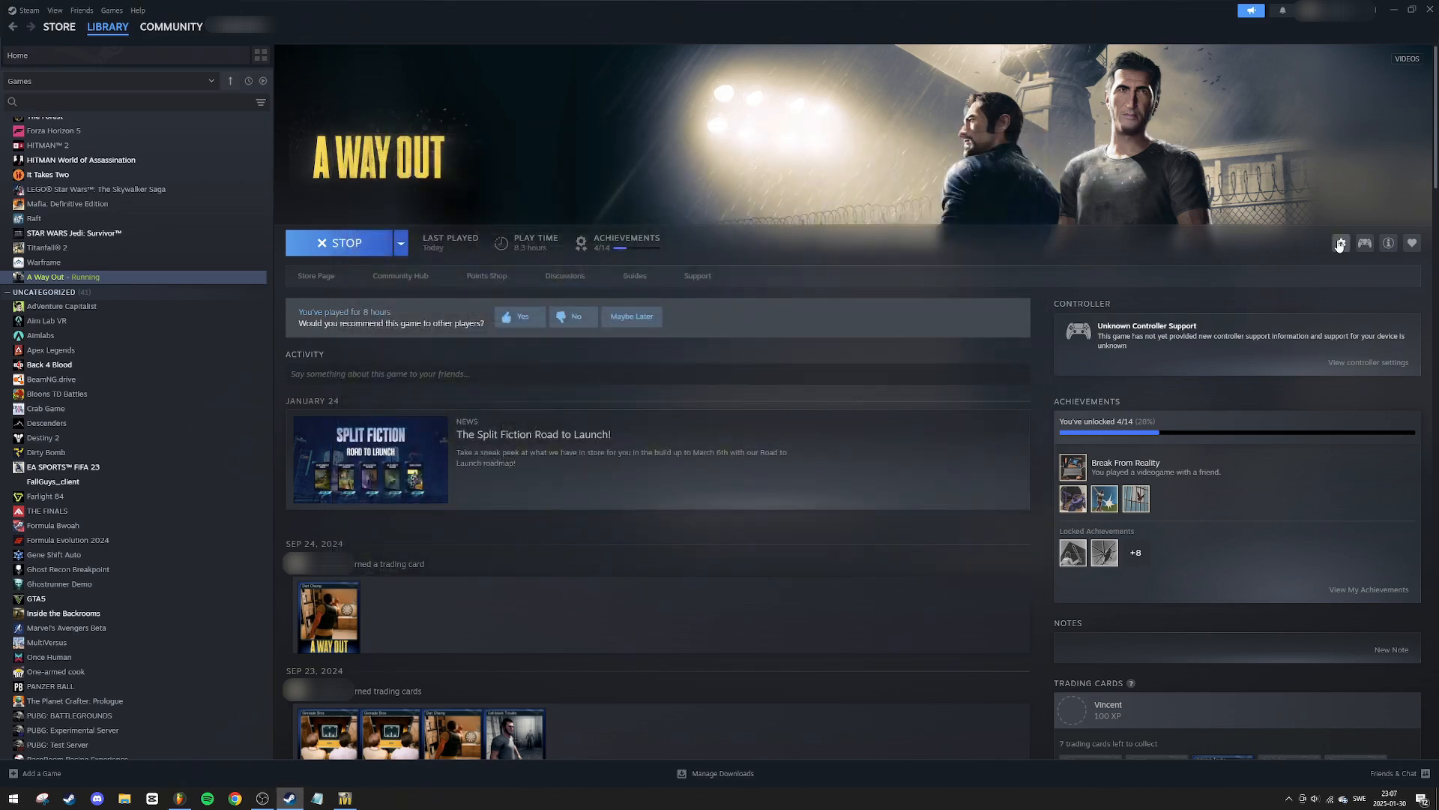
click(1340, 242)
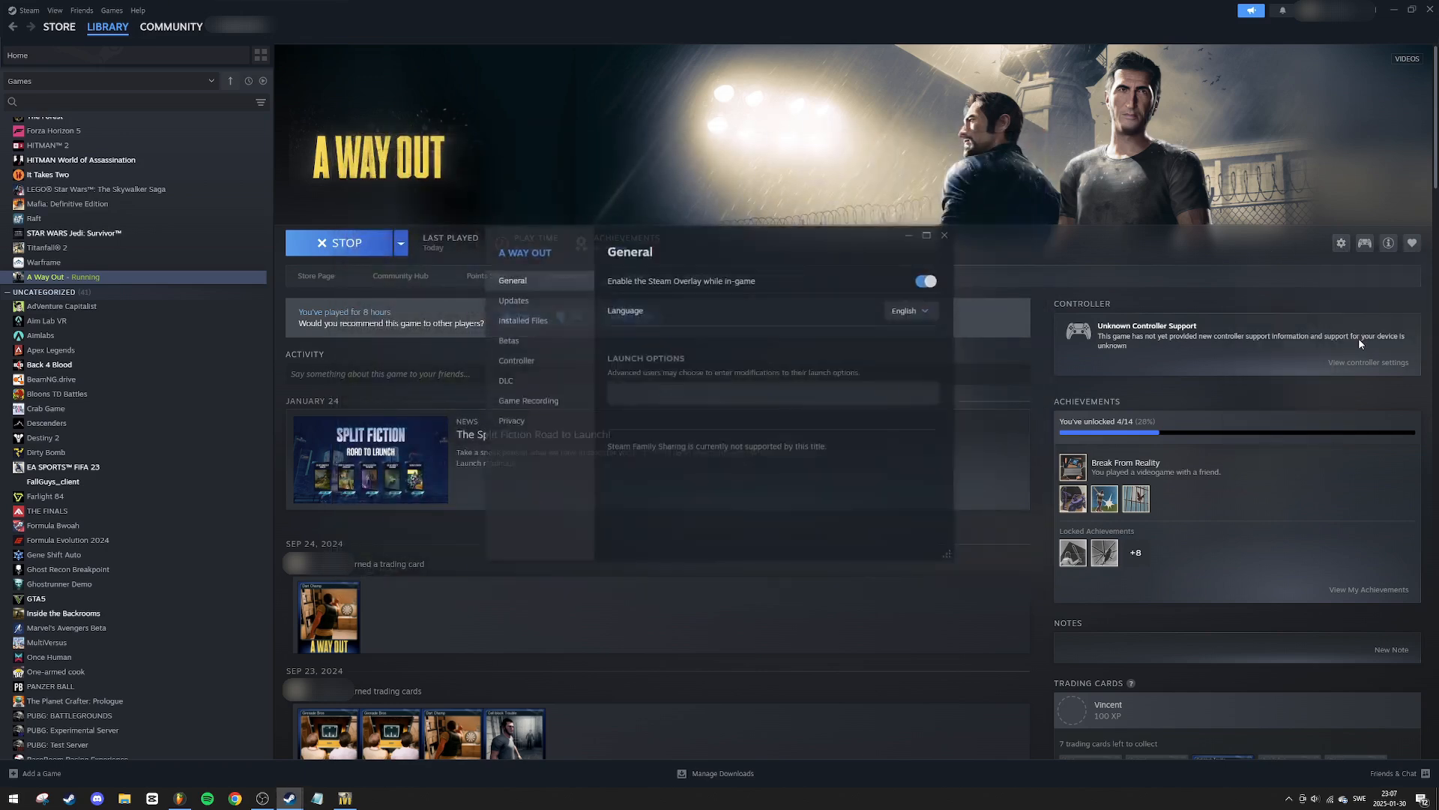
click(515, 360)
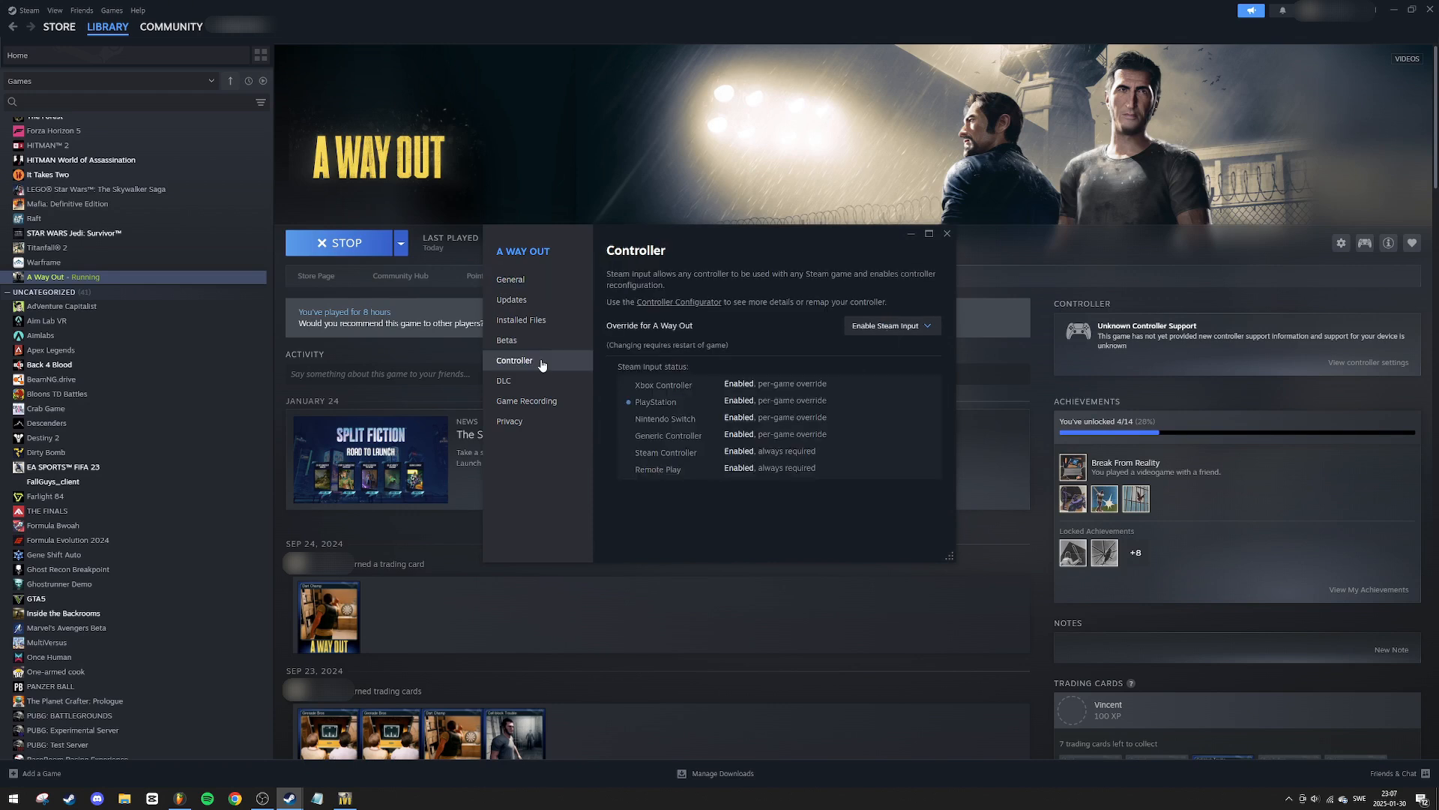
click(888, 326)
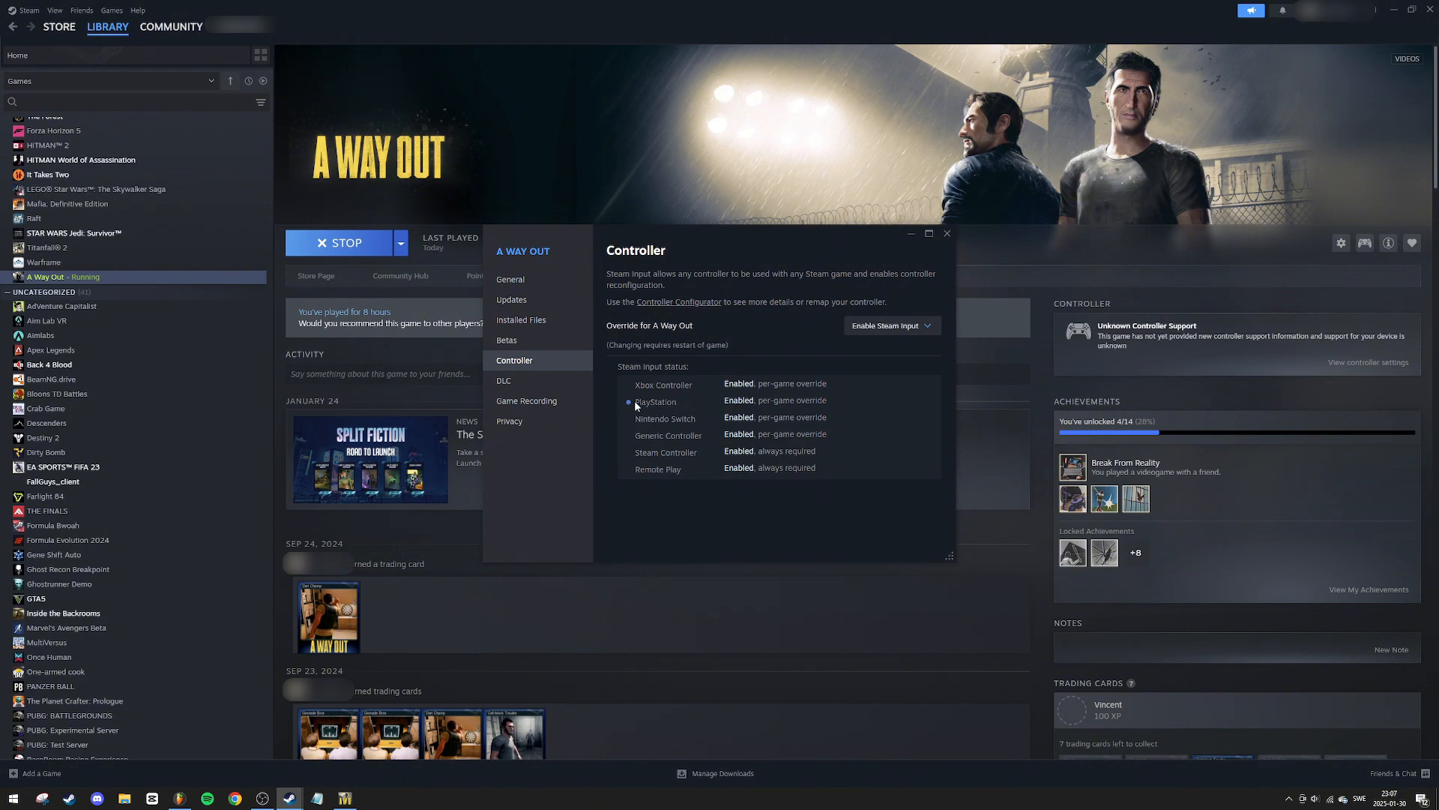
mouse_move(678, 412)
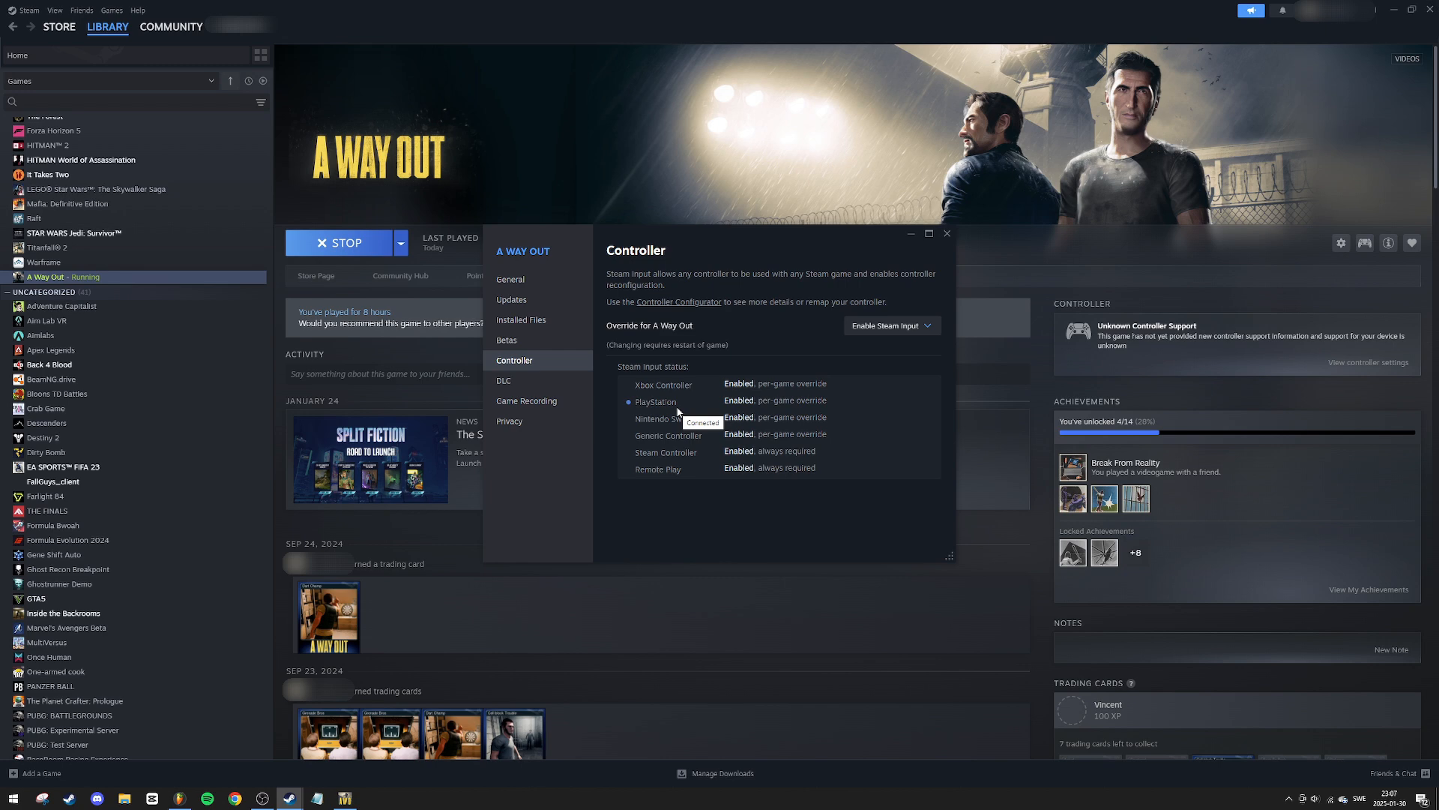
click(946, 233)
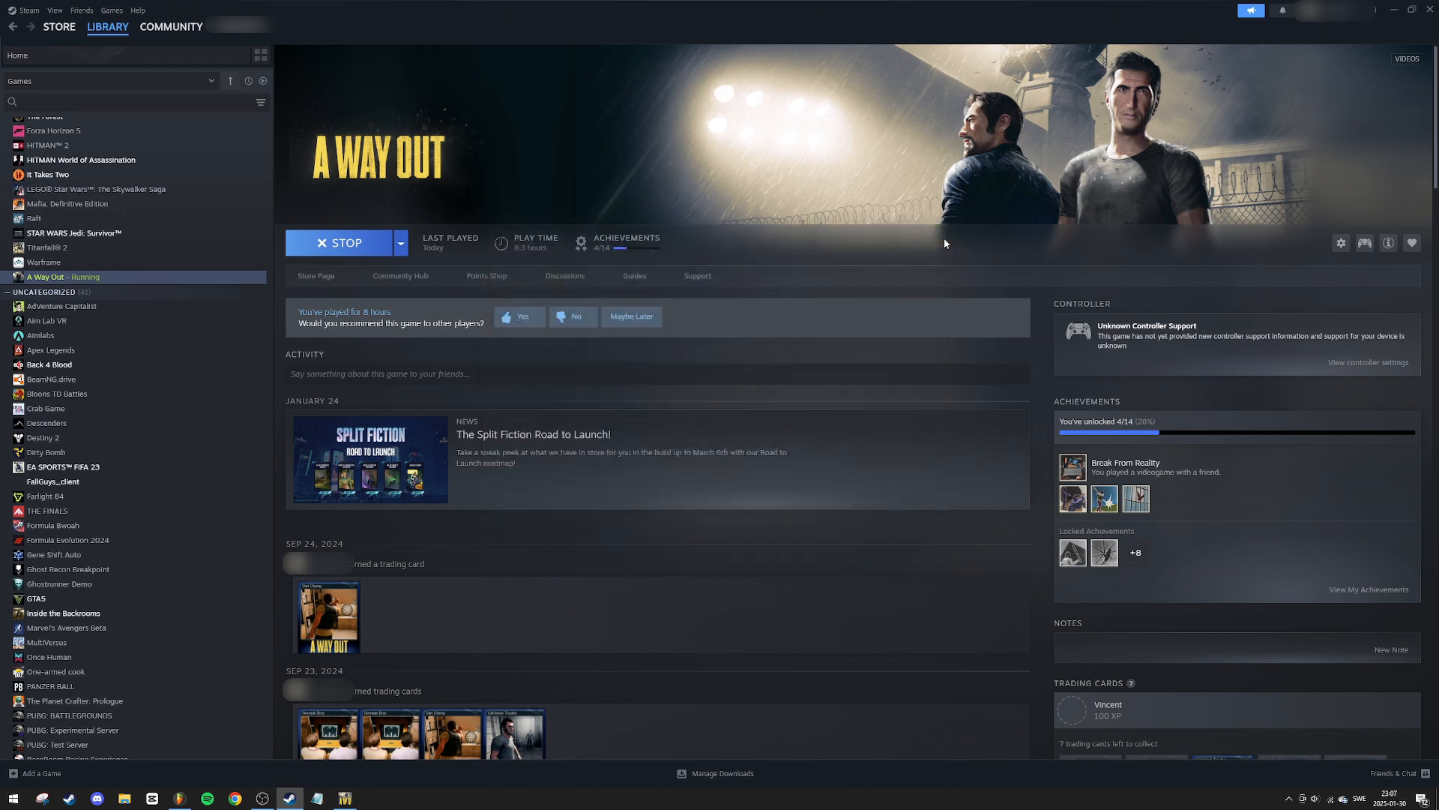